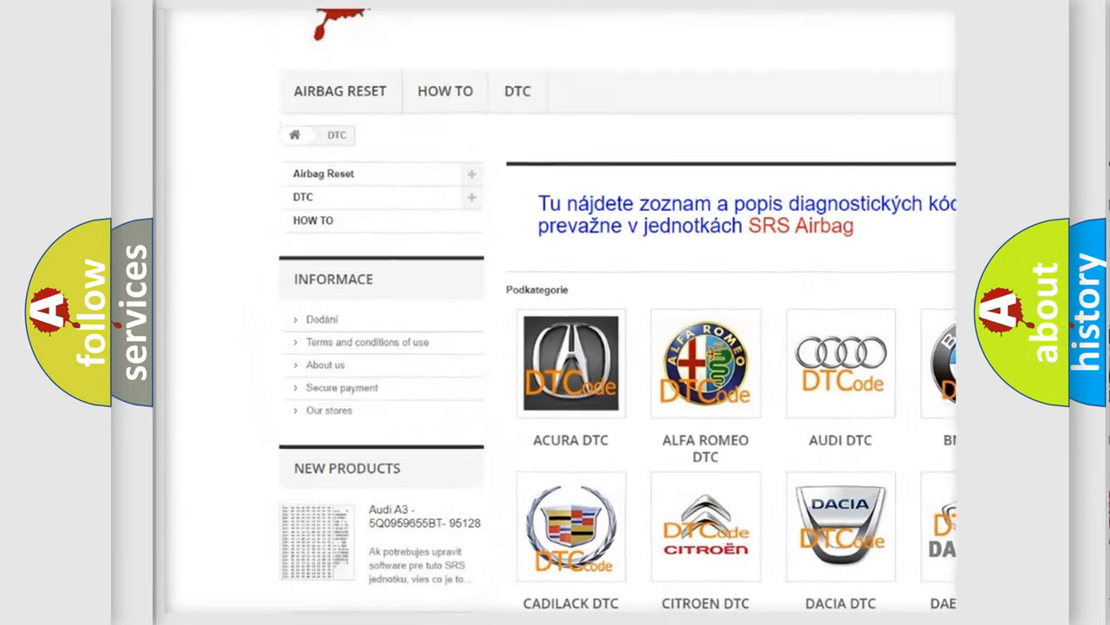
scroll(down, 3)
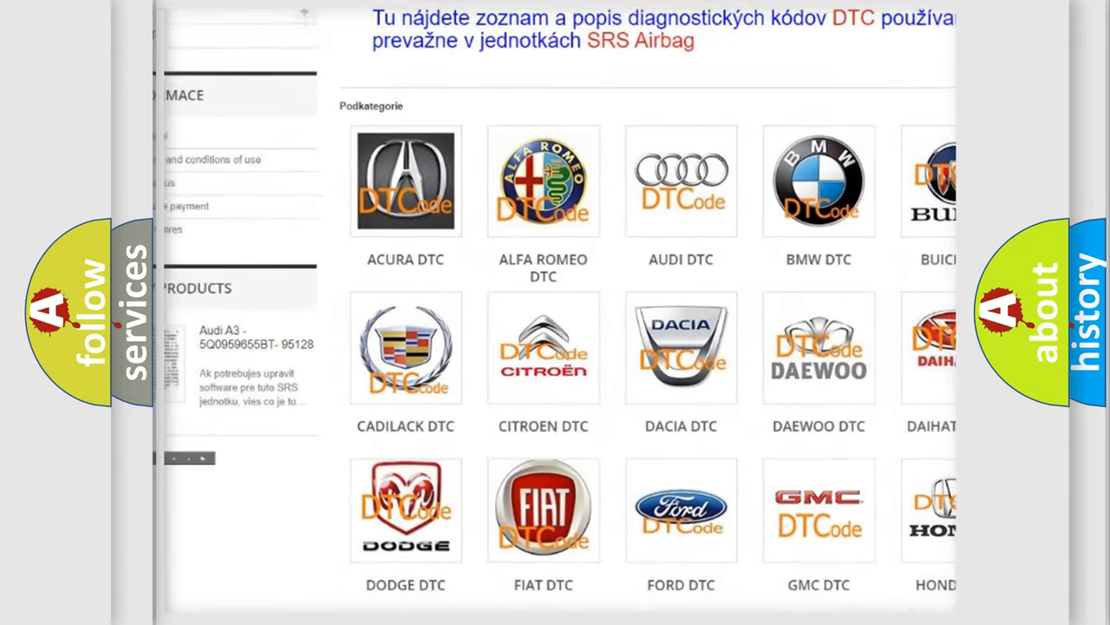
scroll(down, 3)
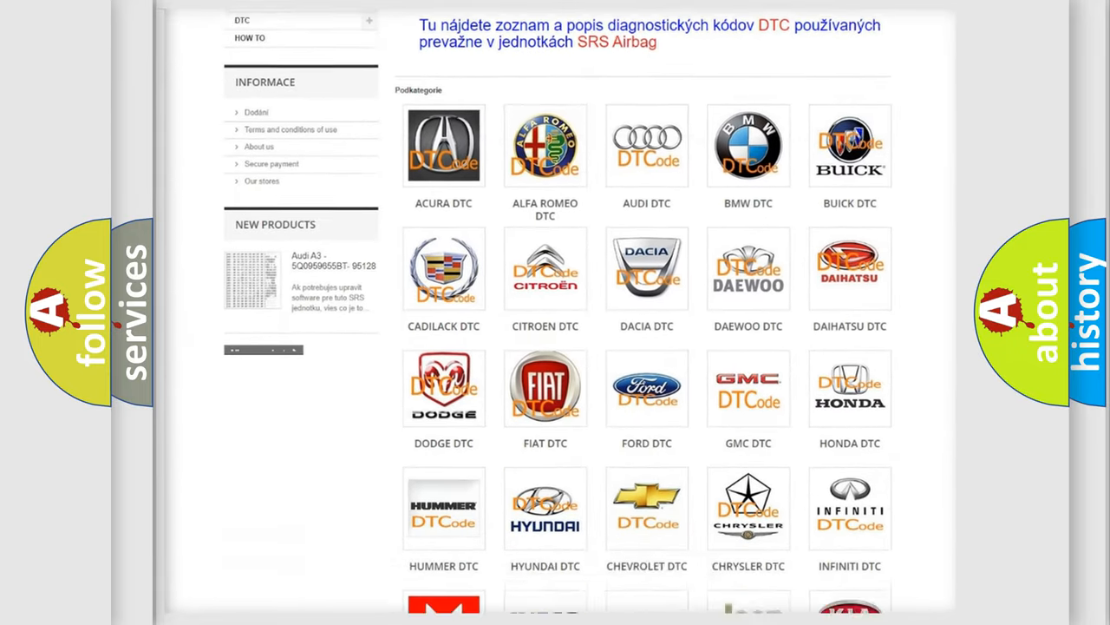
scroll(down, 3)
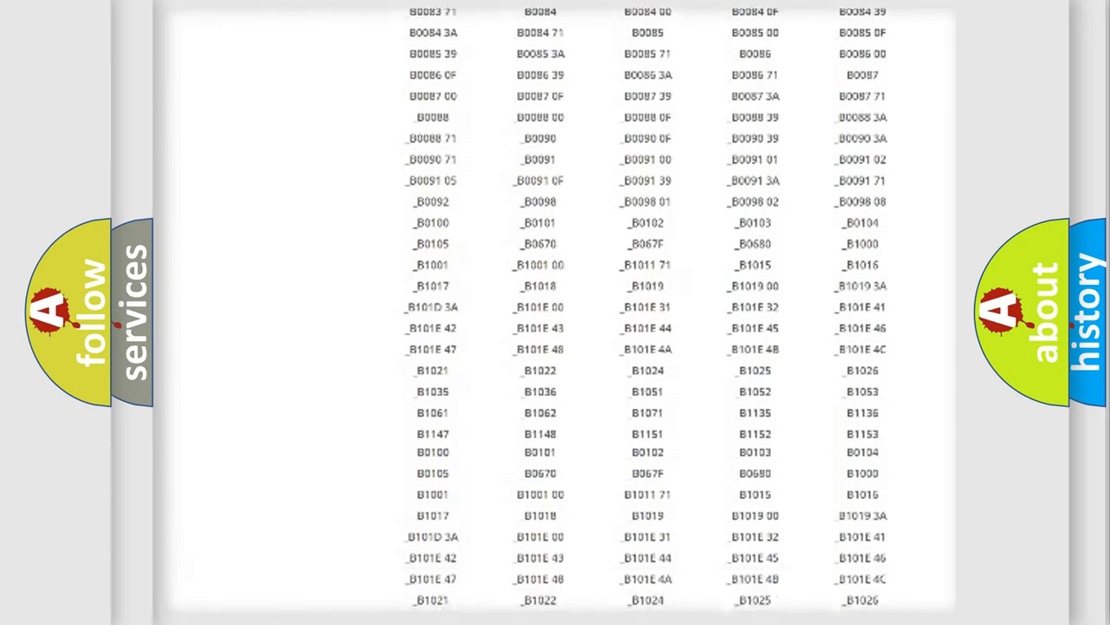
scroll(down, 3)
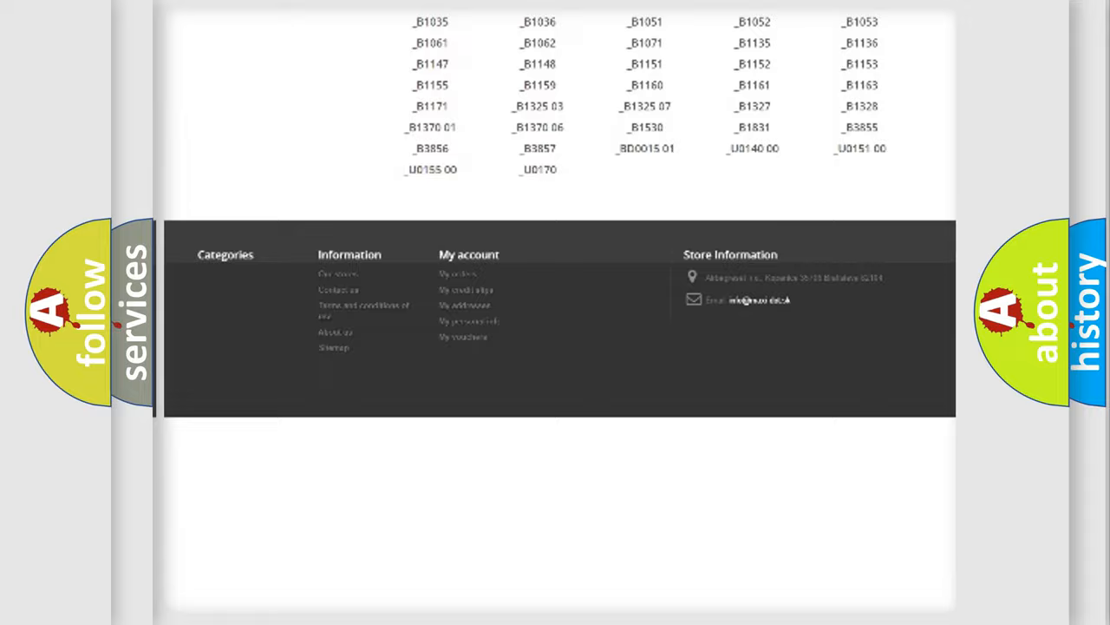
scroll(up, 3)
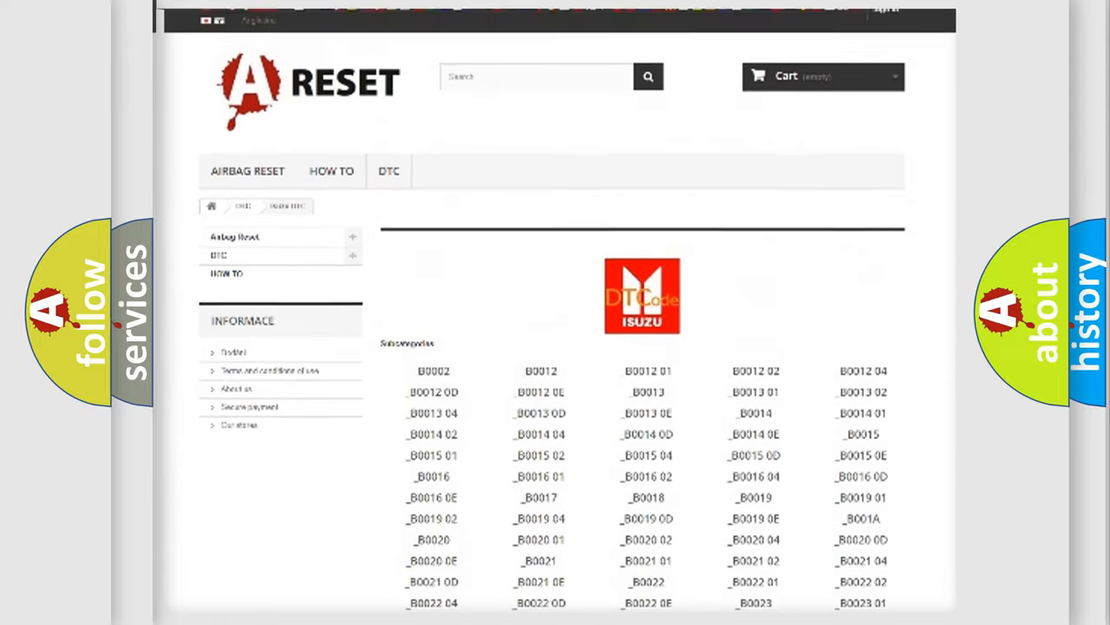